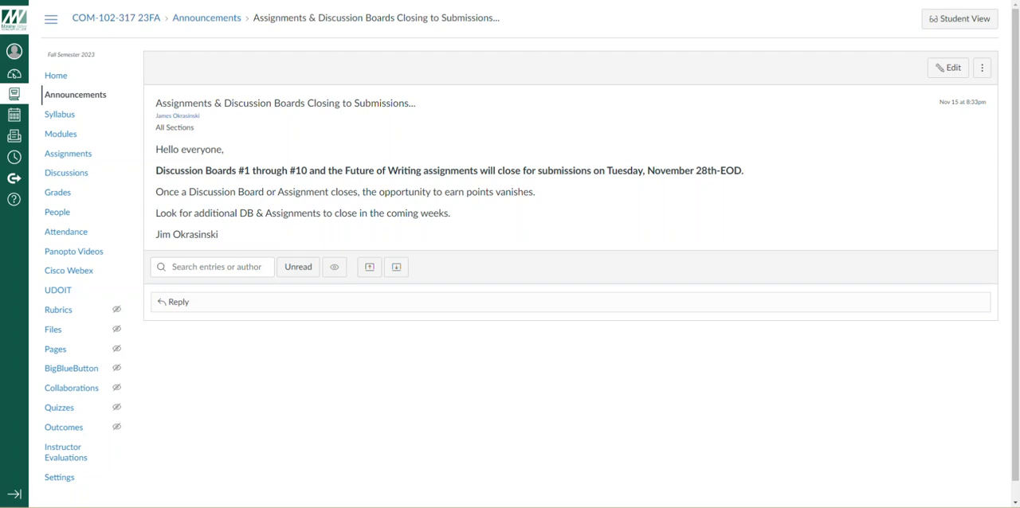
mouse_move(66, 173)
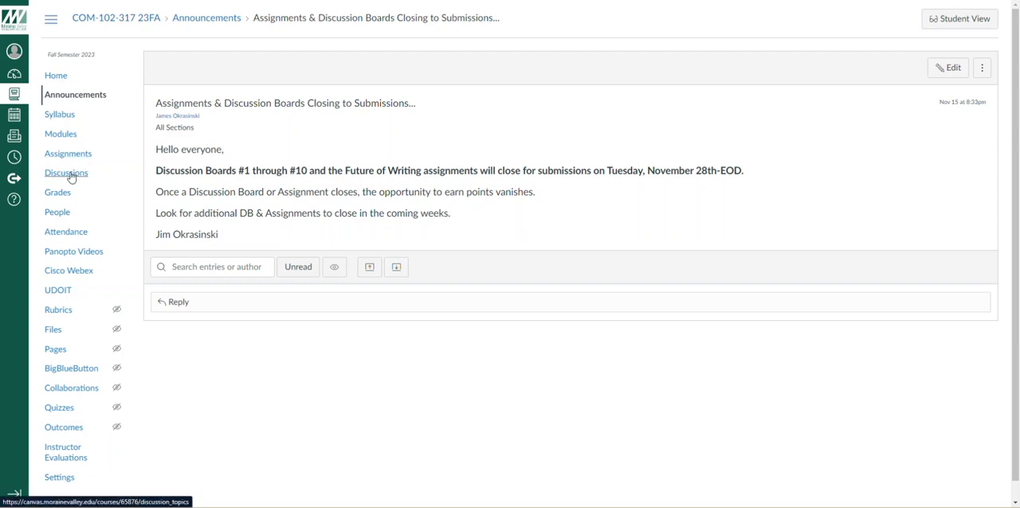
- Go from the announcement to the course's Discussions list with its pinned boards
left_click(66, 173)
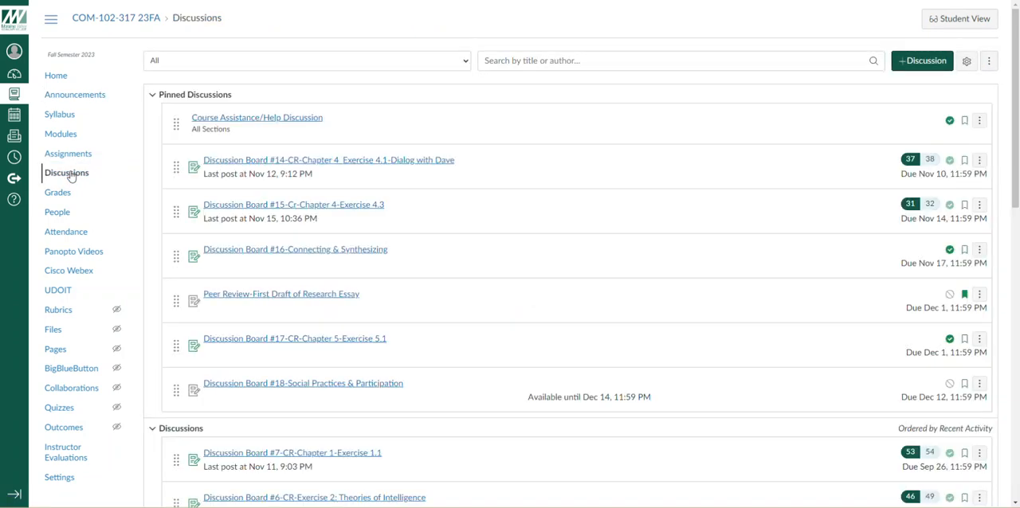
mouse_move(319, 258)
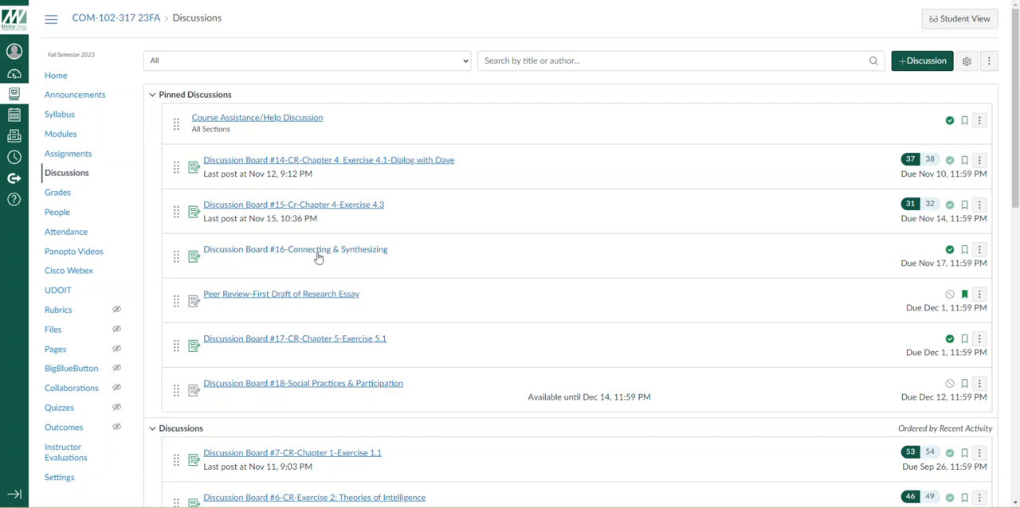
- Open Discussion Board #16-Connecting & Synthesizing to read its instructions and grading criteria
left_click(295, 249)
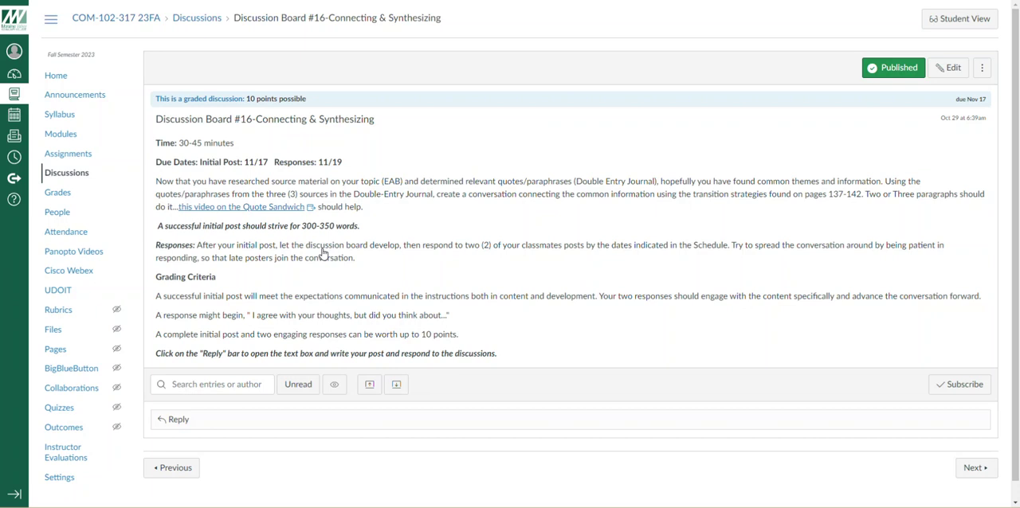
mouse_move(344, 259)
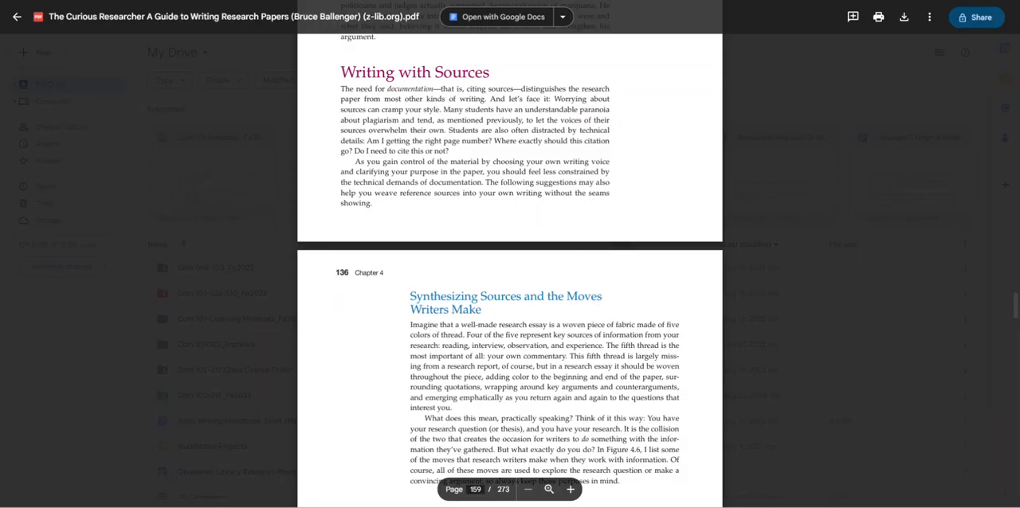
mouse_move(869, 223)
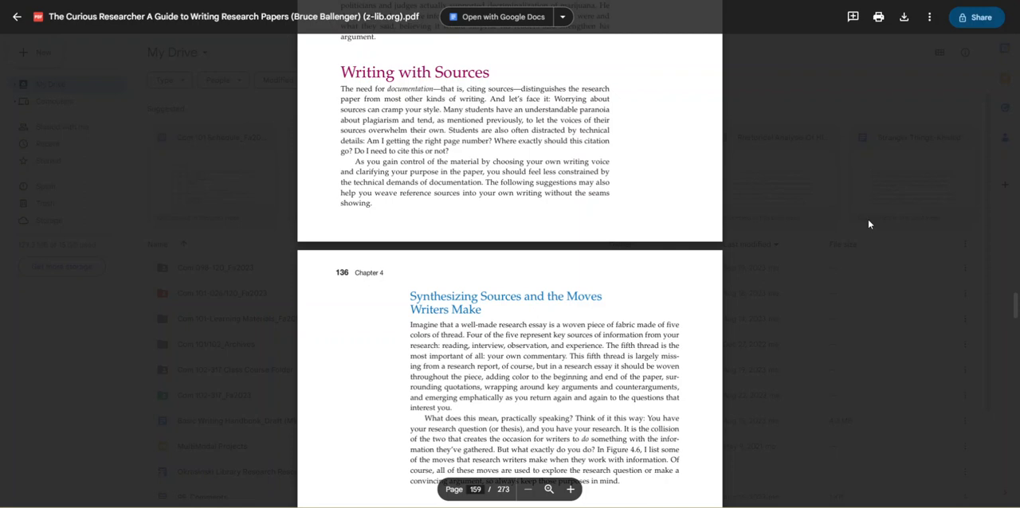
- Scroll The Curious Researcher PDF to page 136, showing Figure 4.6
scroll("down", 3)
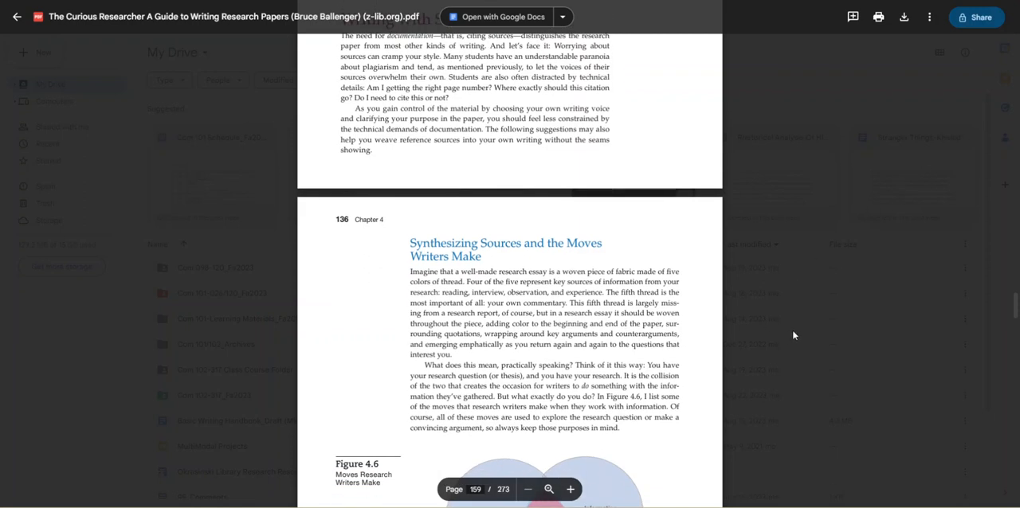
scroll("down", 3)
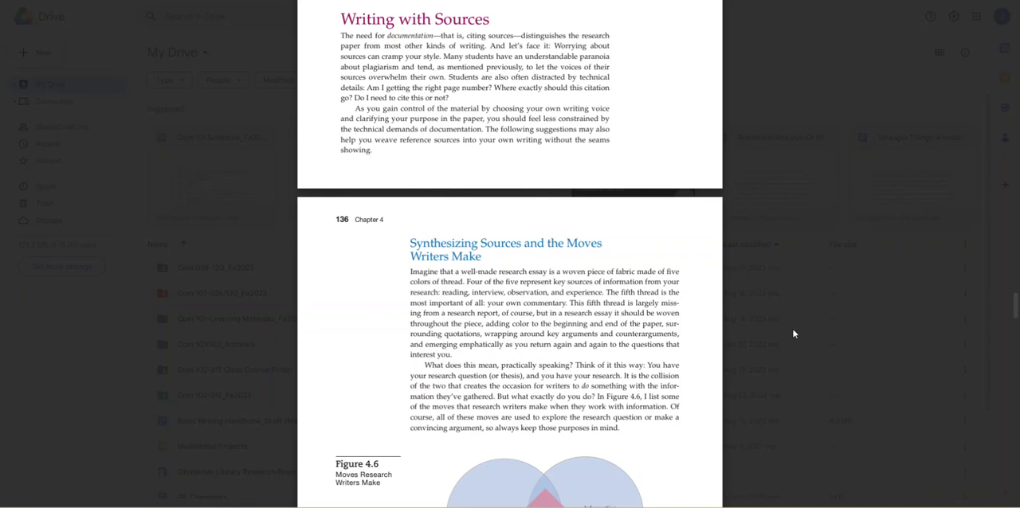
mouse_move(802, 336)
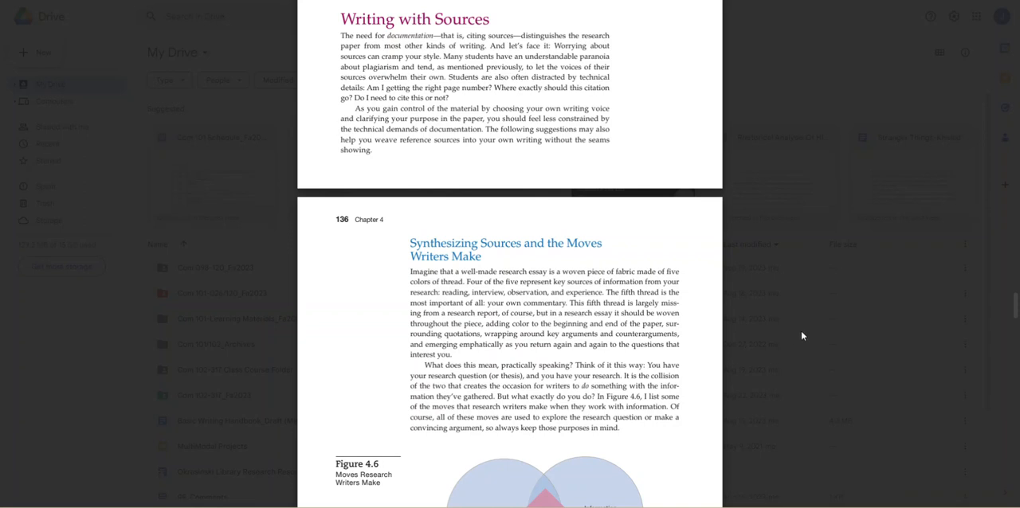
mouse_move(799, 336)
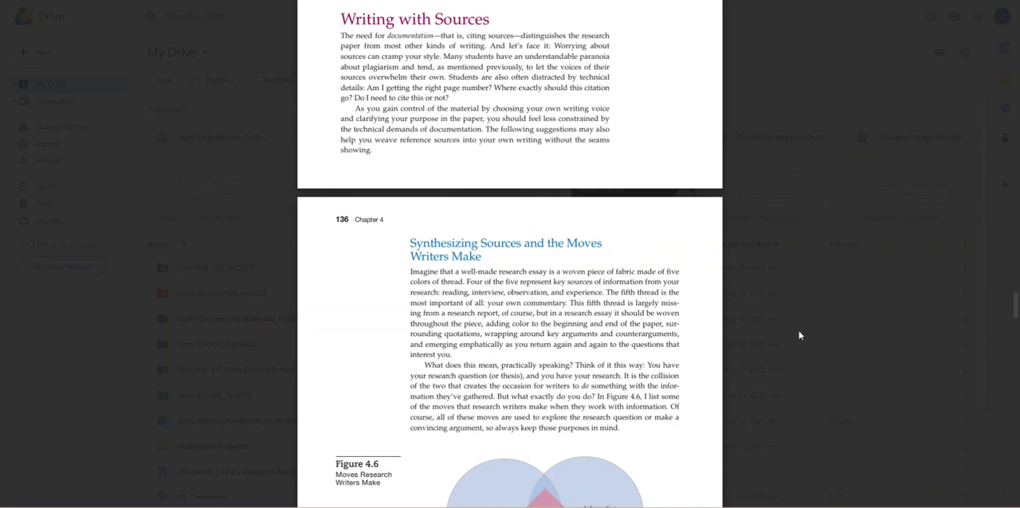
mouse_move(795, 340)
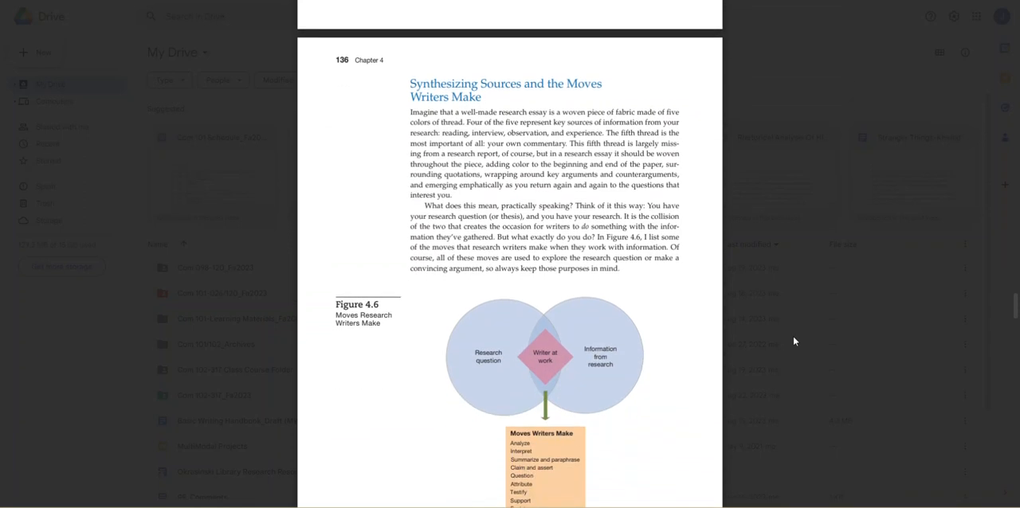
scroll("down", 3)
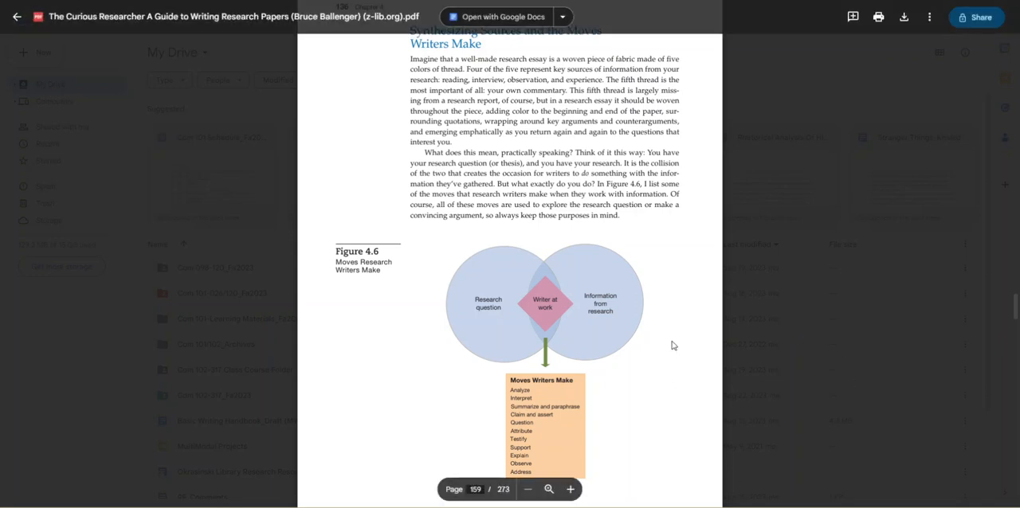
- Scroll the PDF to page 139's Handling Quotes and Problem #2: Breadless Sandwich Quotation
scroll("down", 3)
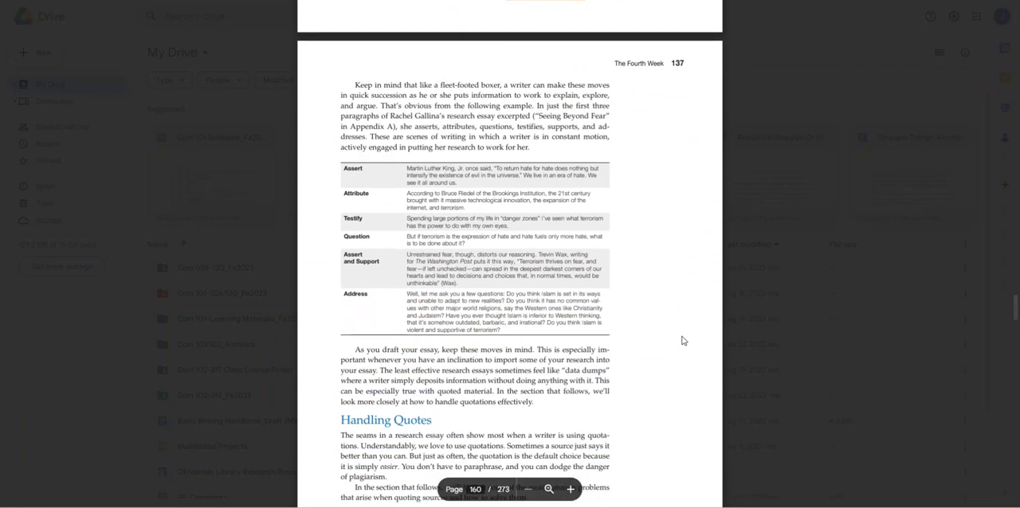
scroll("down", 3)
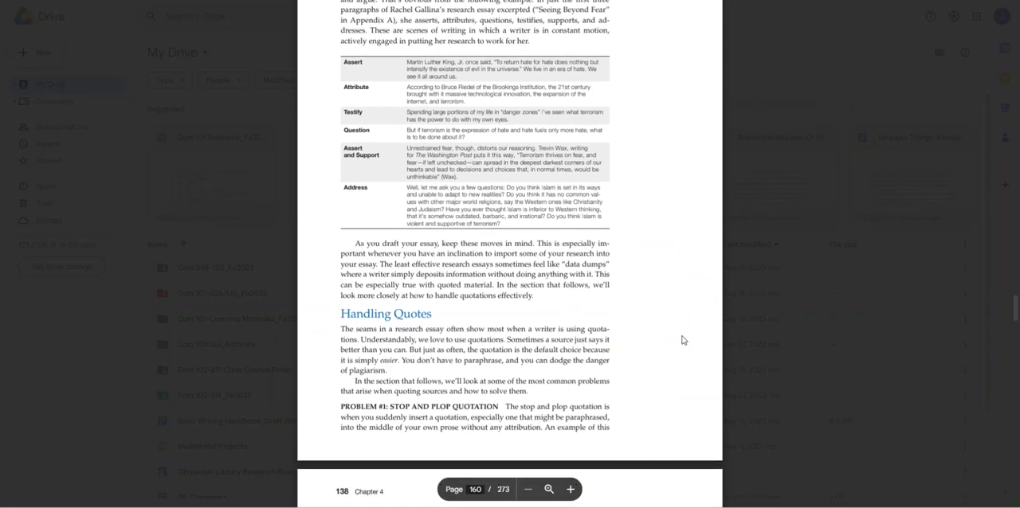
scroll("down", 3)
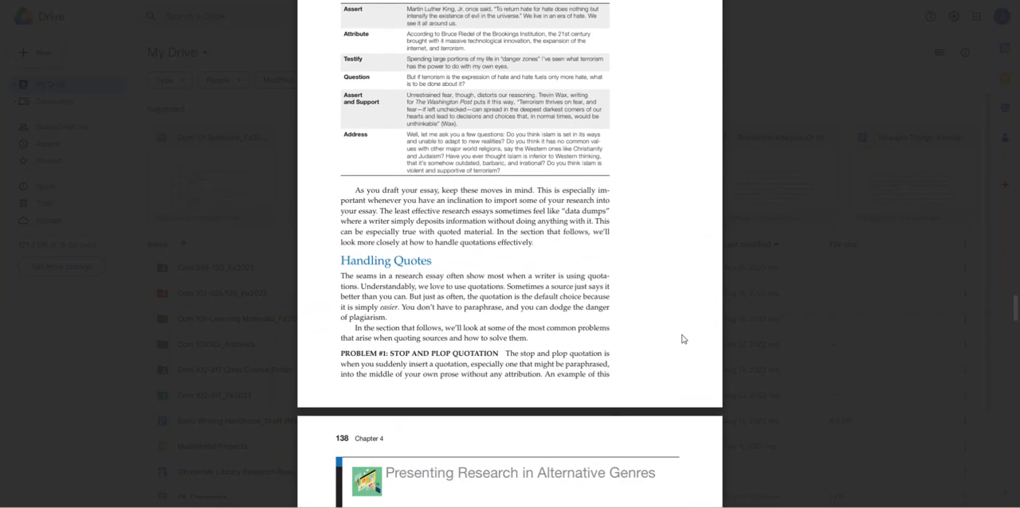
scroll("down", 3)
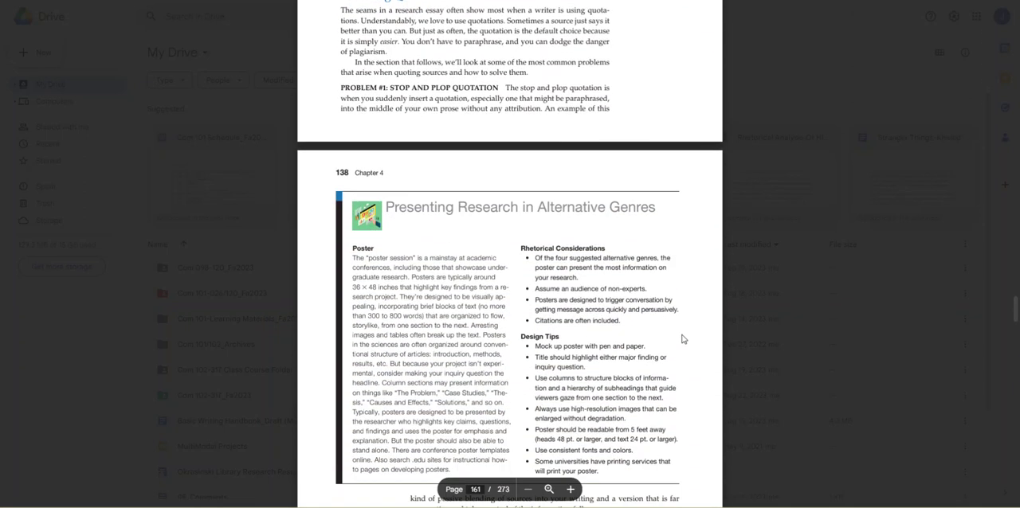
scroll("down", 3)
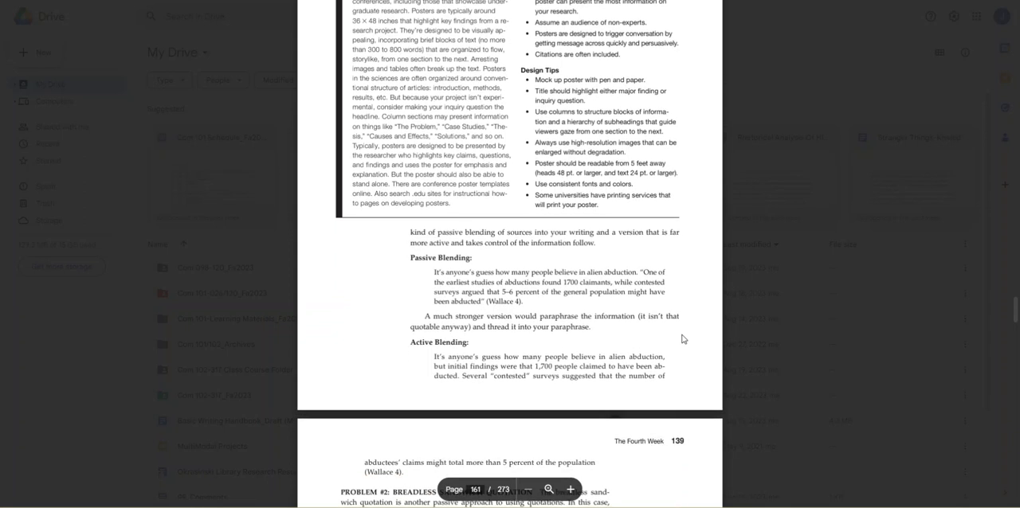
scroll("down", 3)
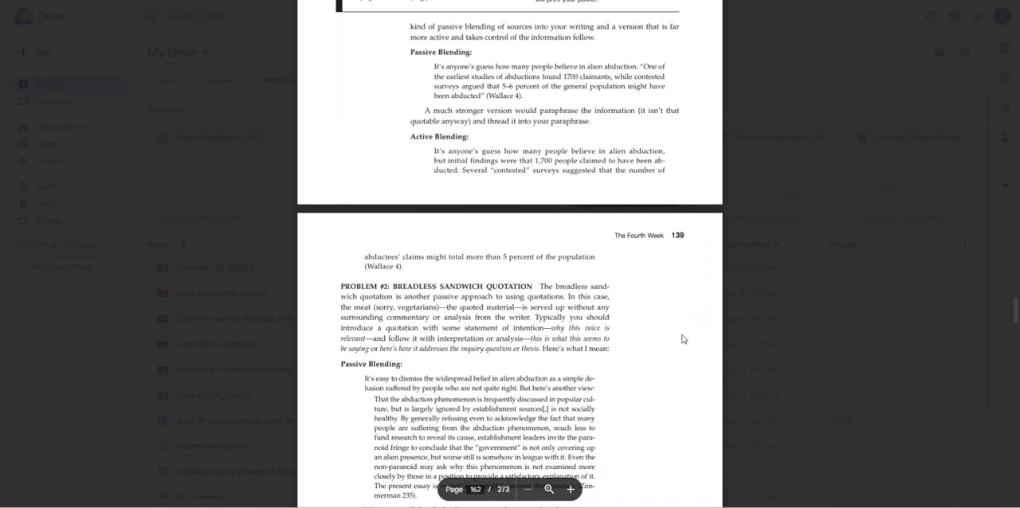
scroll("down", 3)
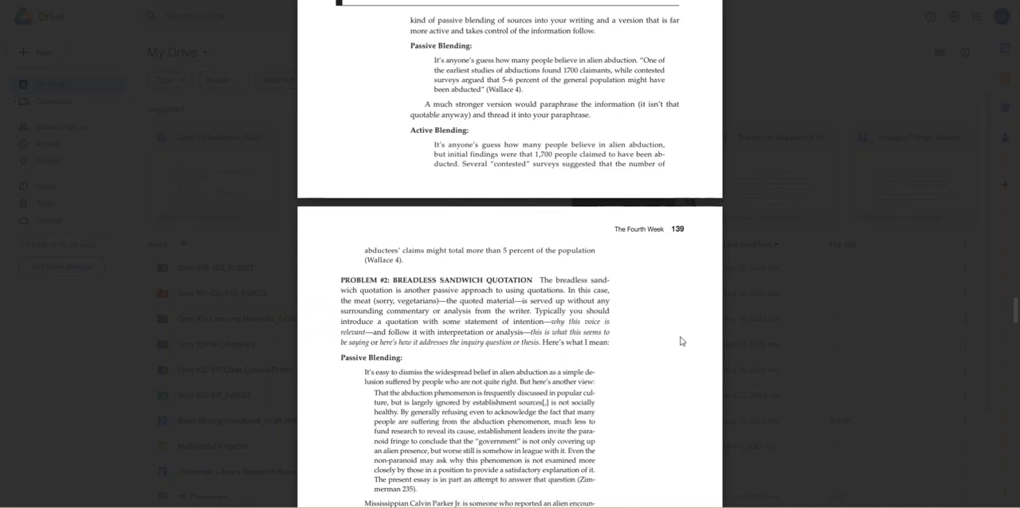
scroll("down", 3)
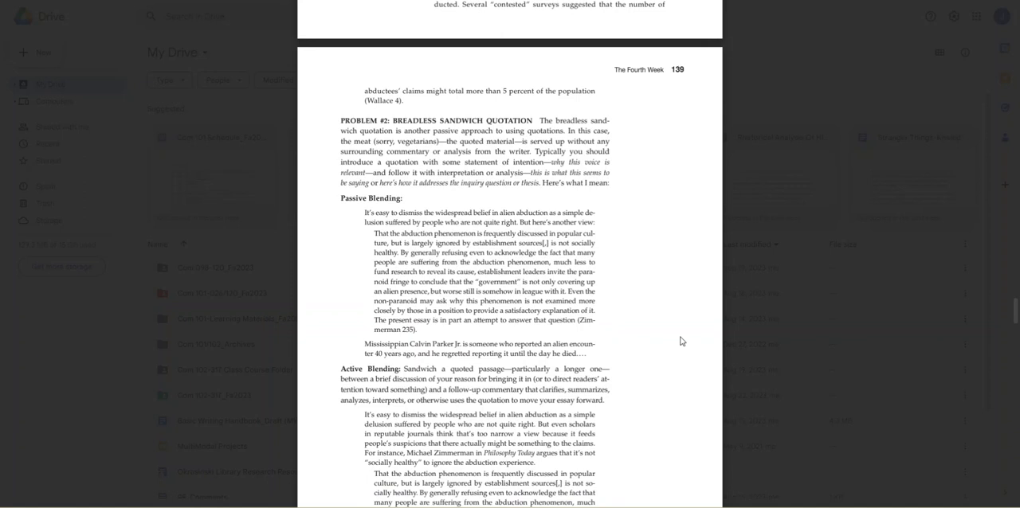
scroll("down", 3)
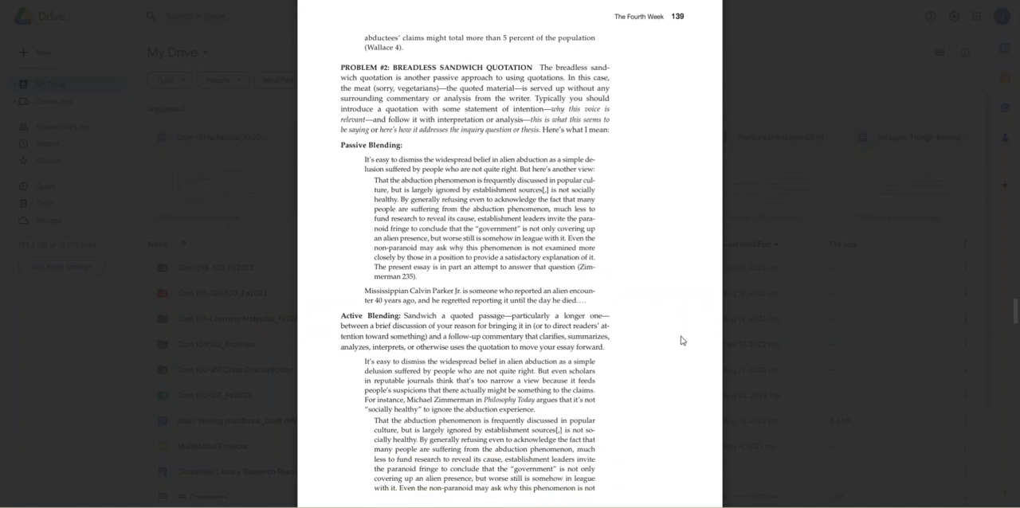
- Scroll past the Kitchen Sink Quotation to Other Quick Tips for Controlling Quotations on page 141
scroll("down", 3)
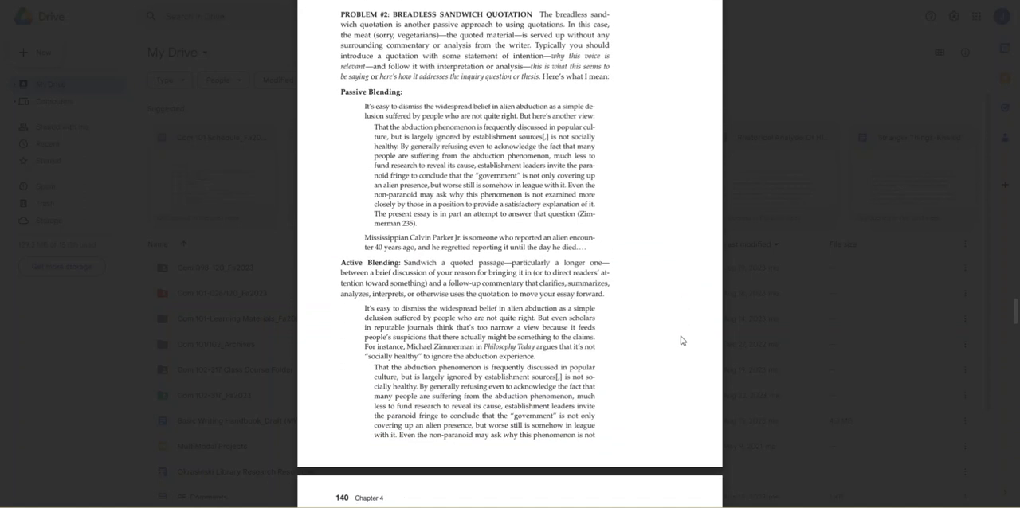
scroll("down", 3)
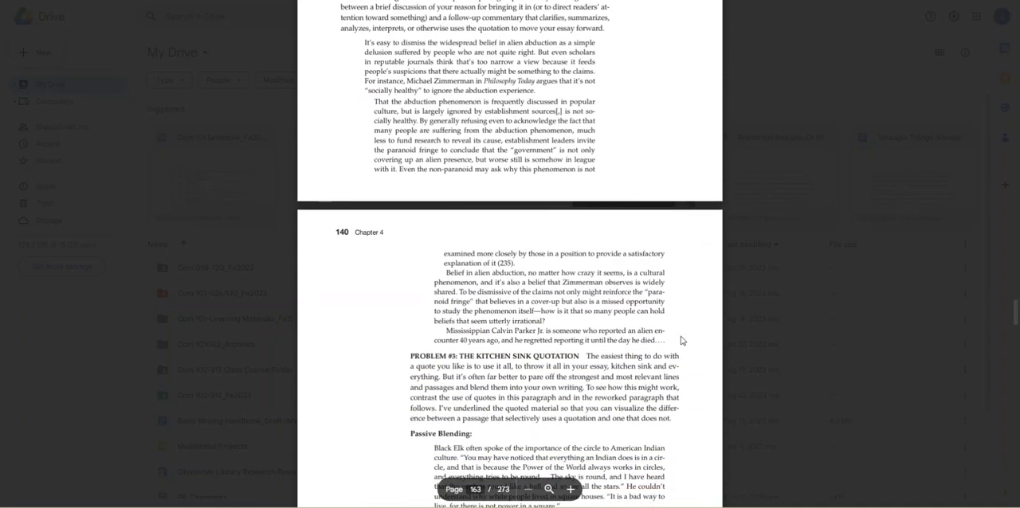
scroll("down", 3)
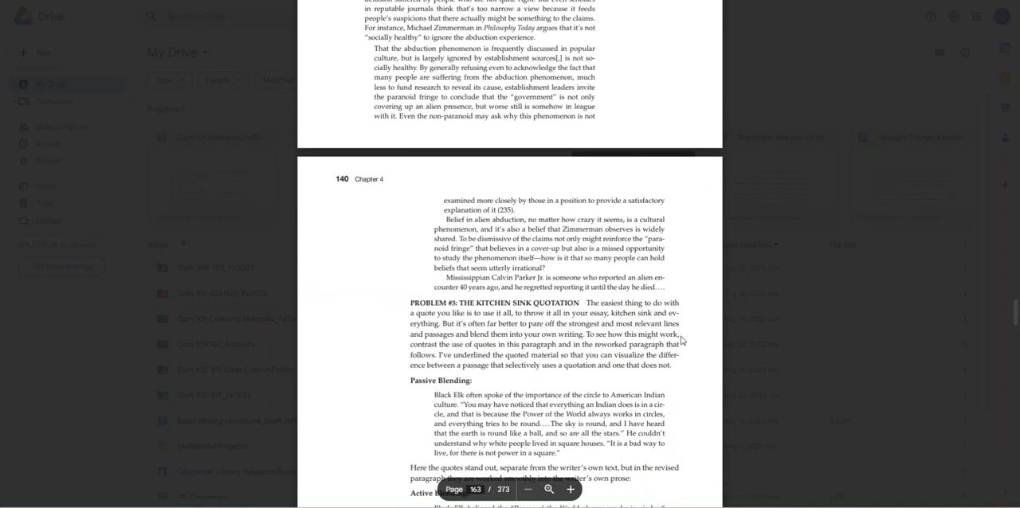
scroll("down", 3)
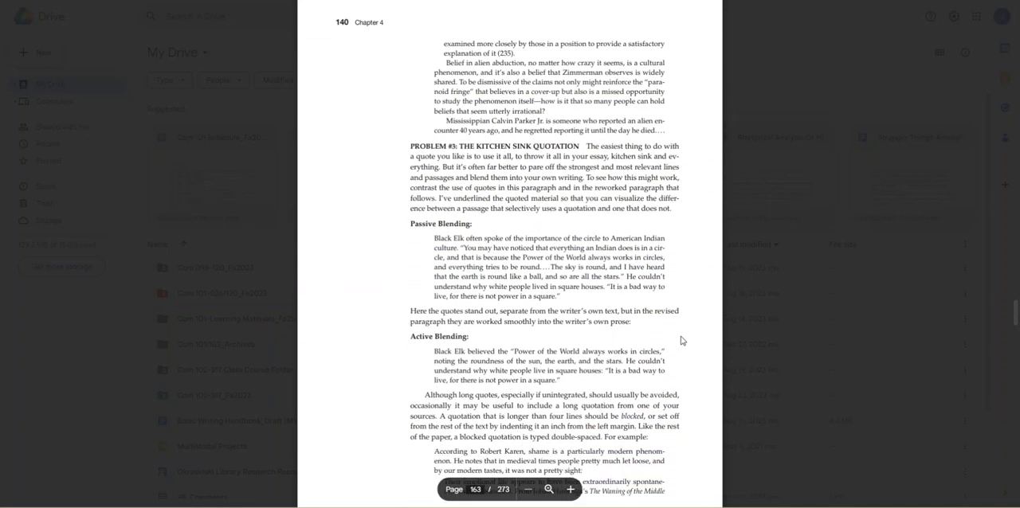
scroll("down", 3)
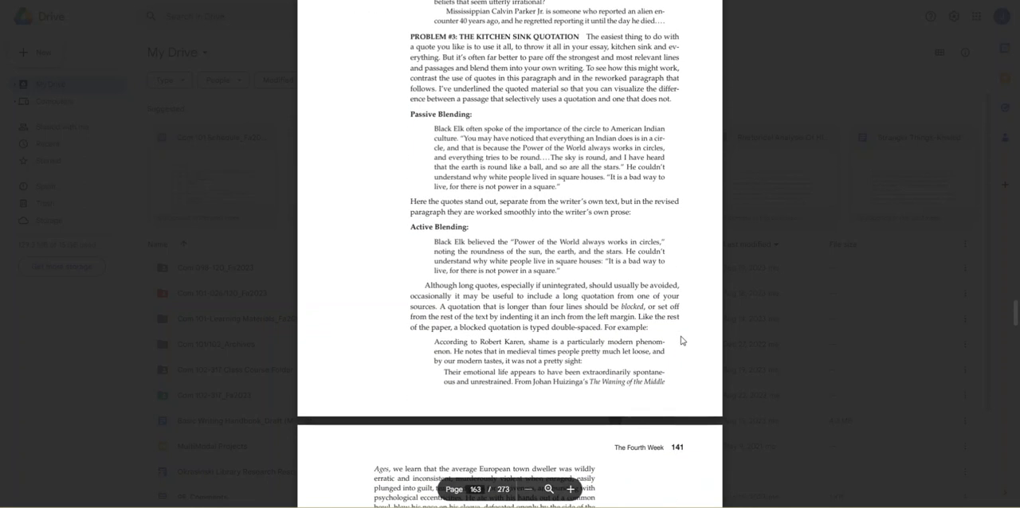
scroll("down", 3)
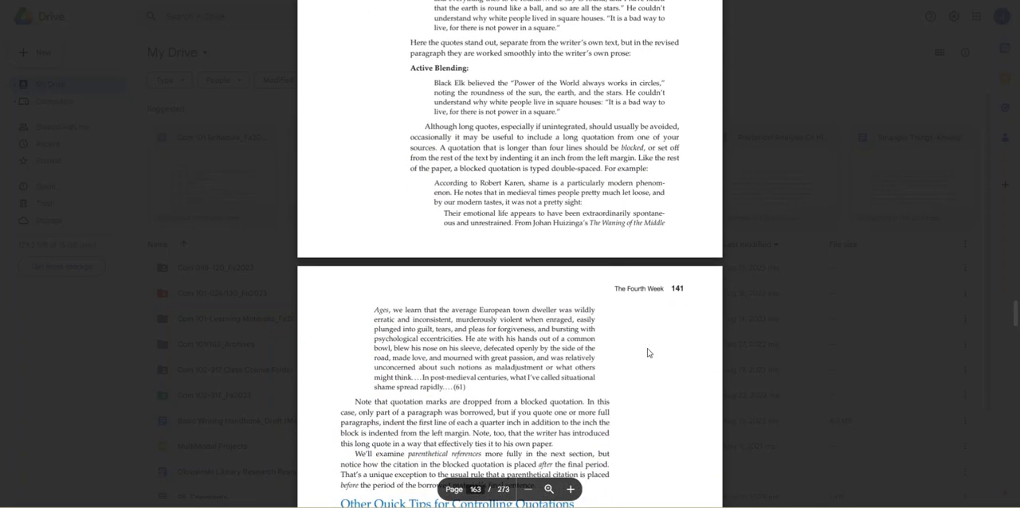
scroll("down", 3)
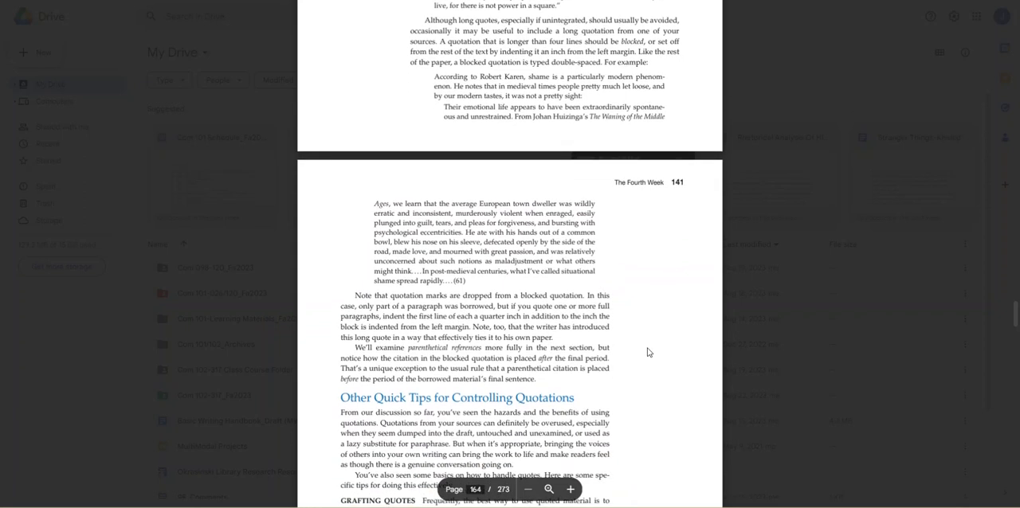
scroll("down", 3)
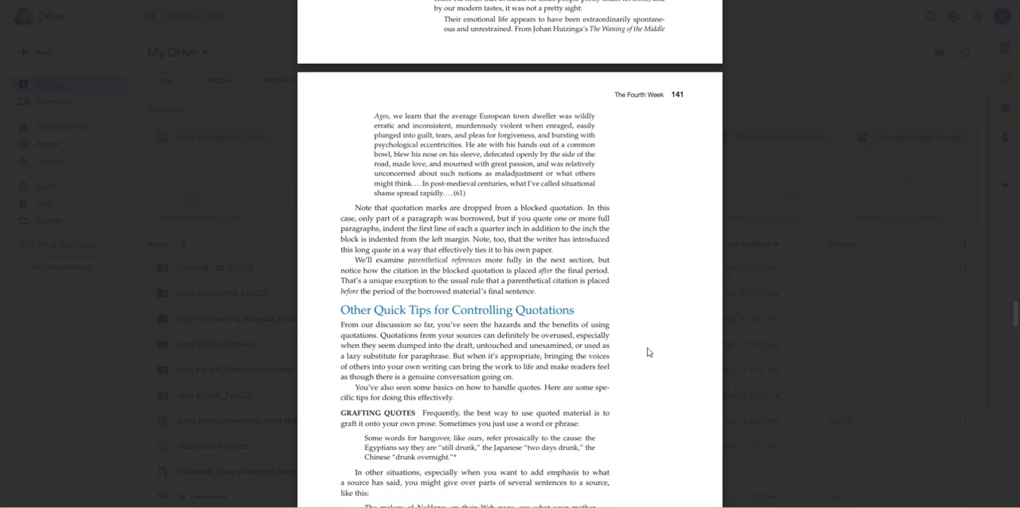
scroll("down", 3)
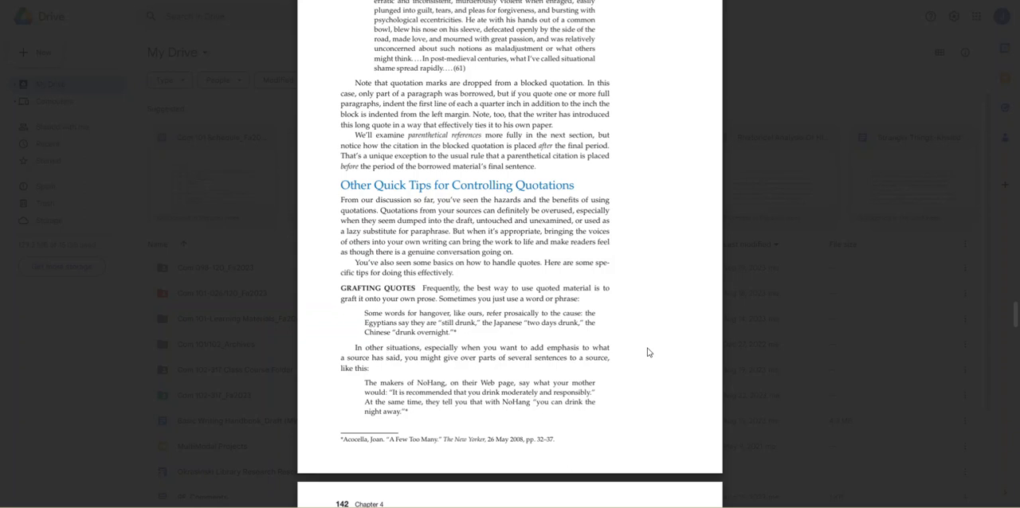
mouse_move(647, 349)
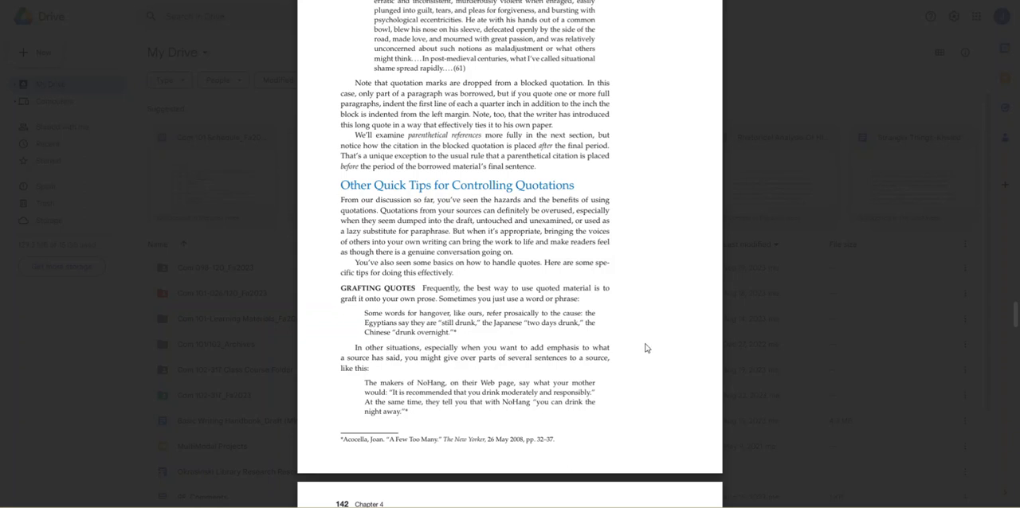
scroll("down", 3)
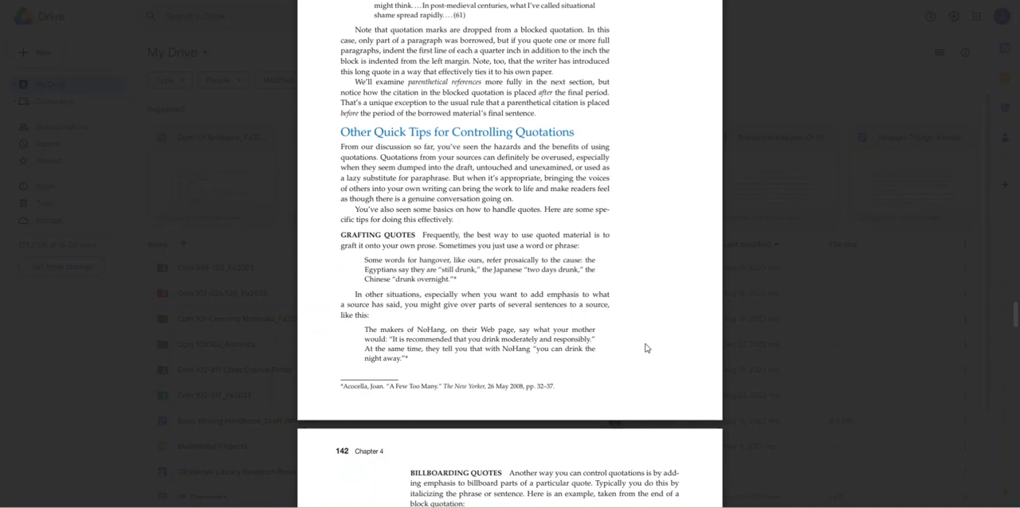
scroll("down", 3)
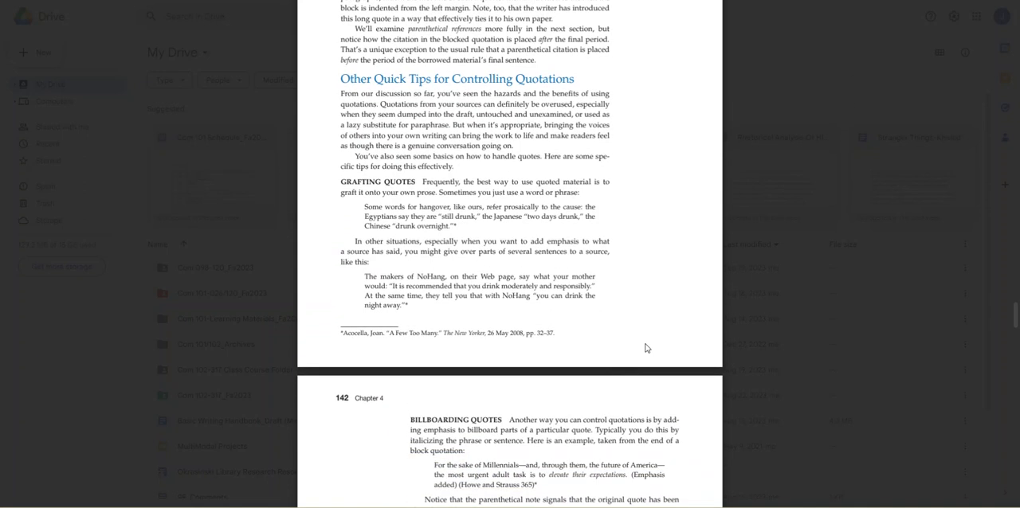